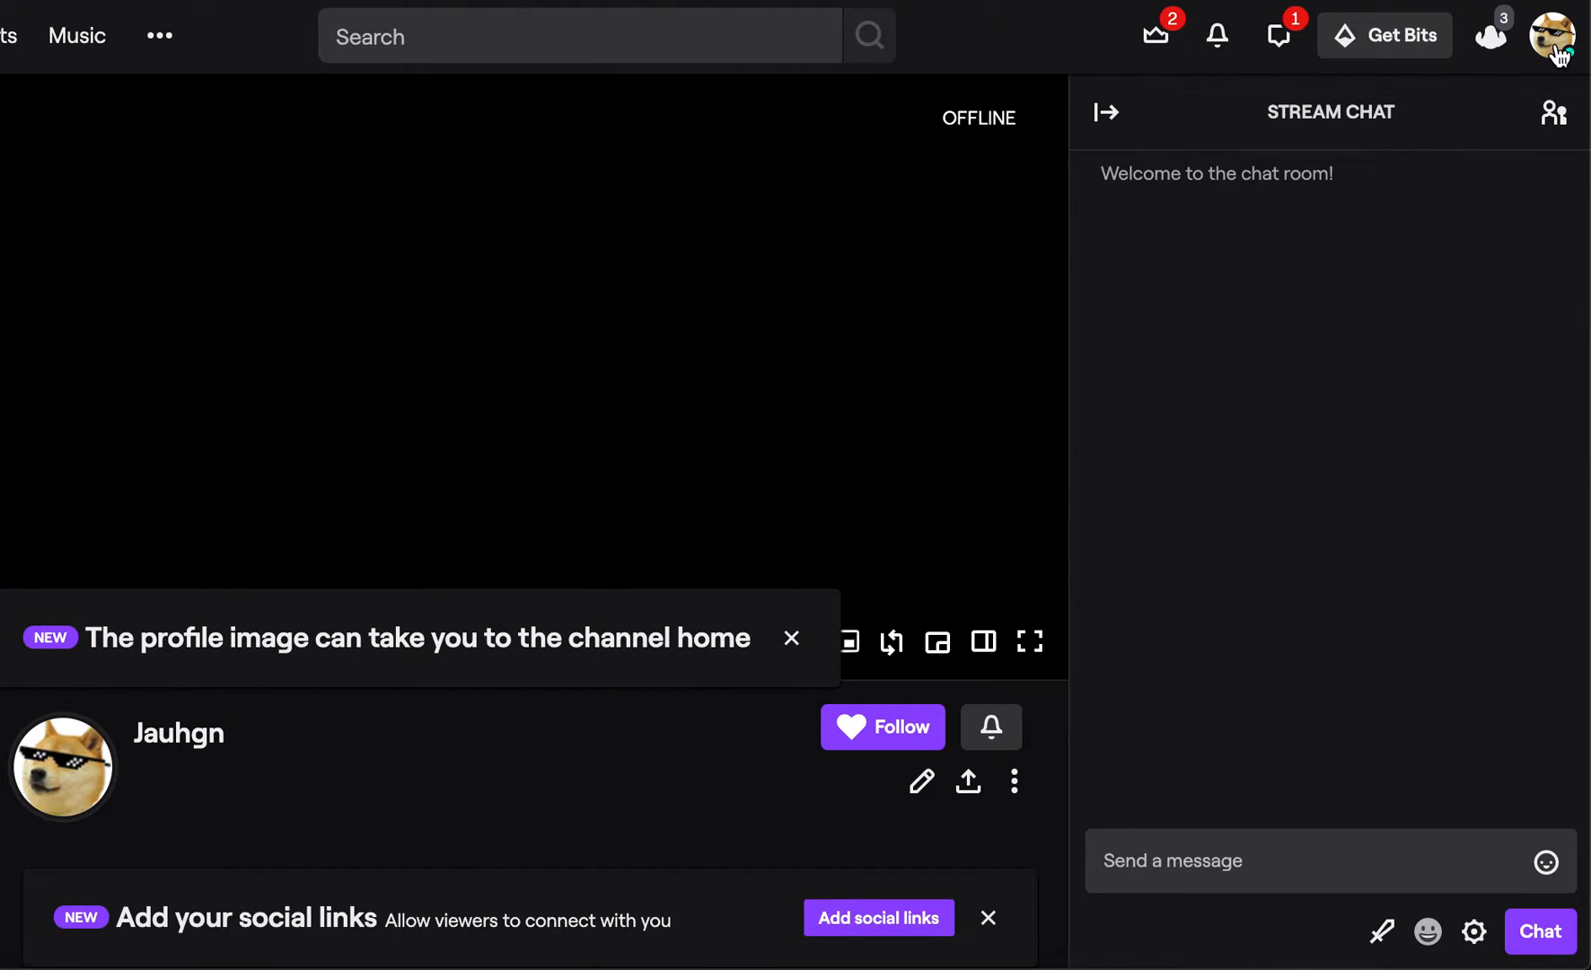
Step: Open the Twitch account dropdown from the profile avatar
click(1553, 36)
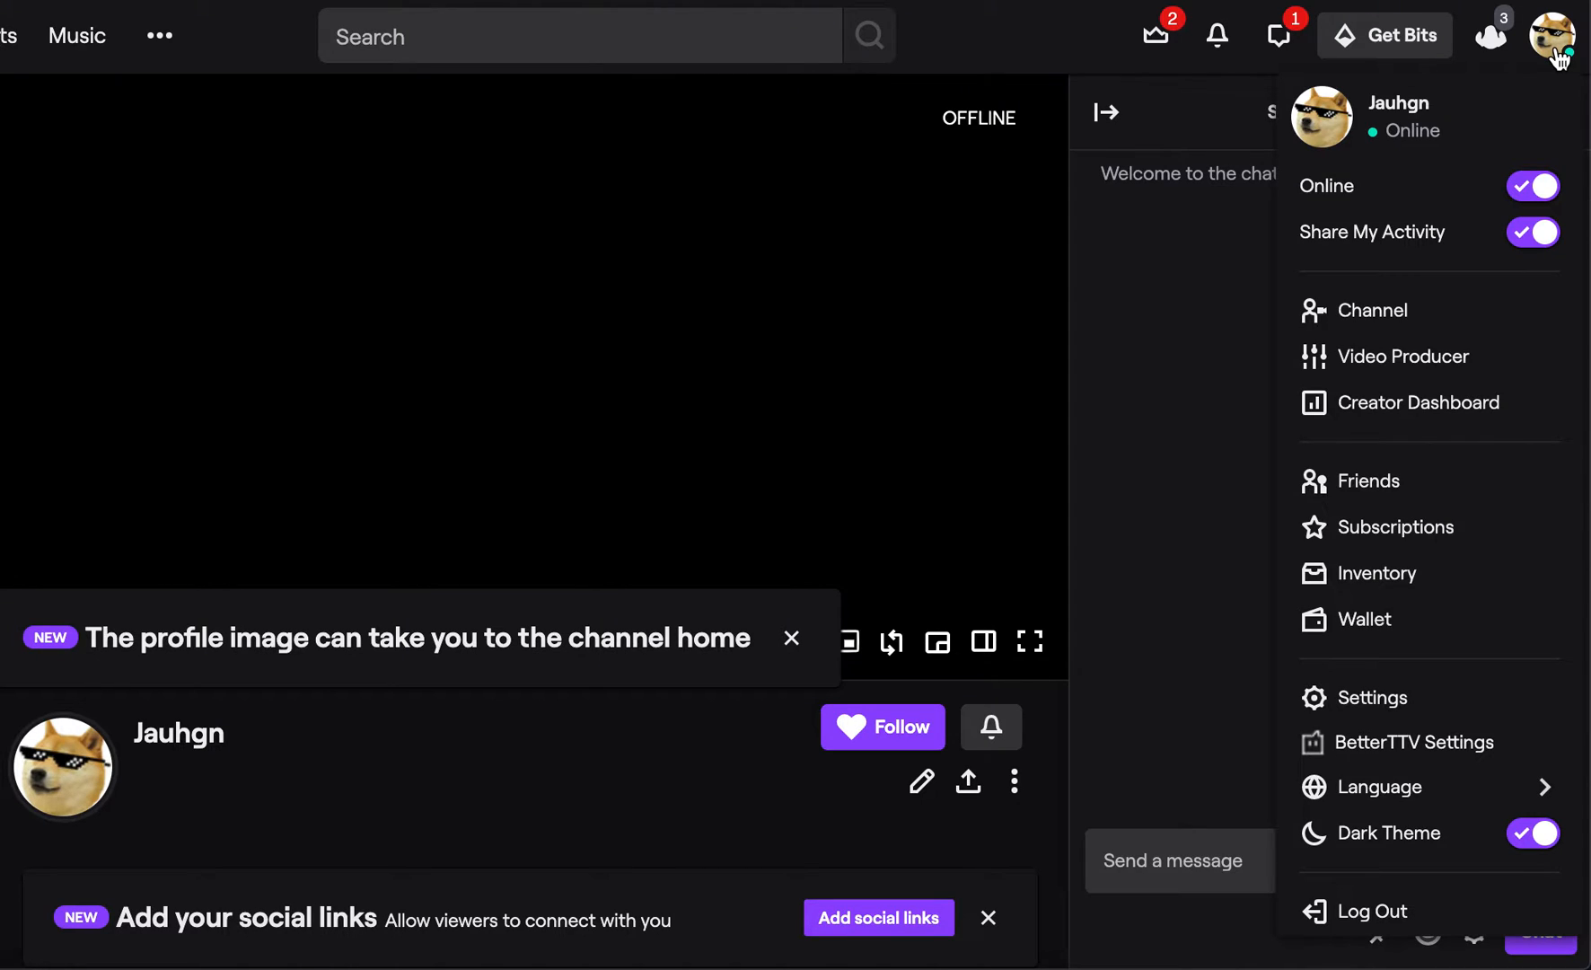
mouse_move(1420, 568)
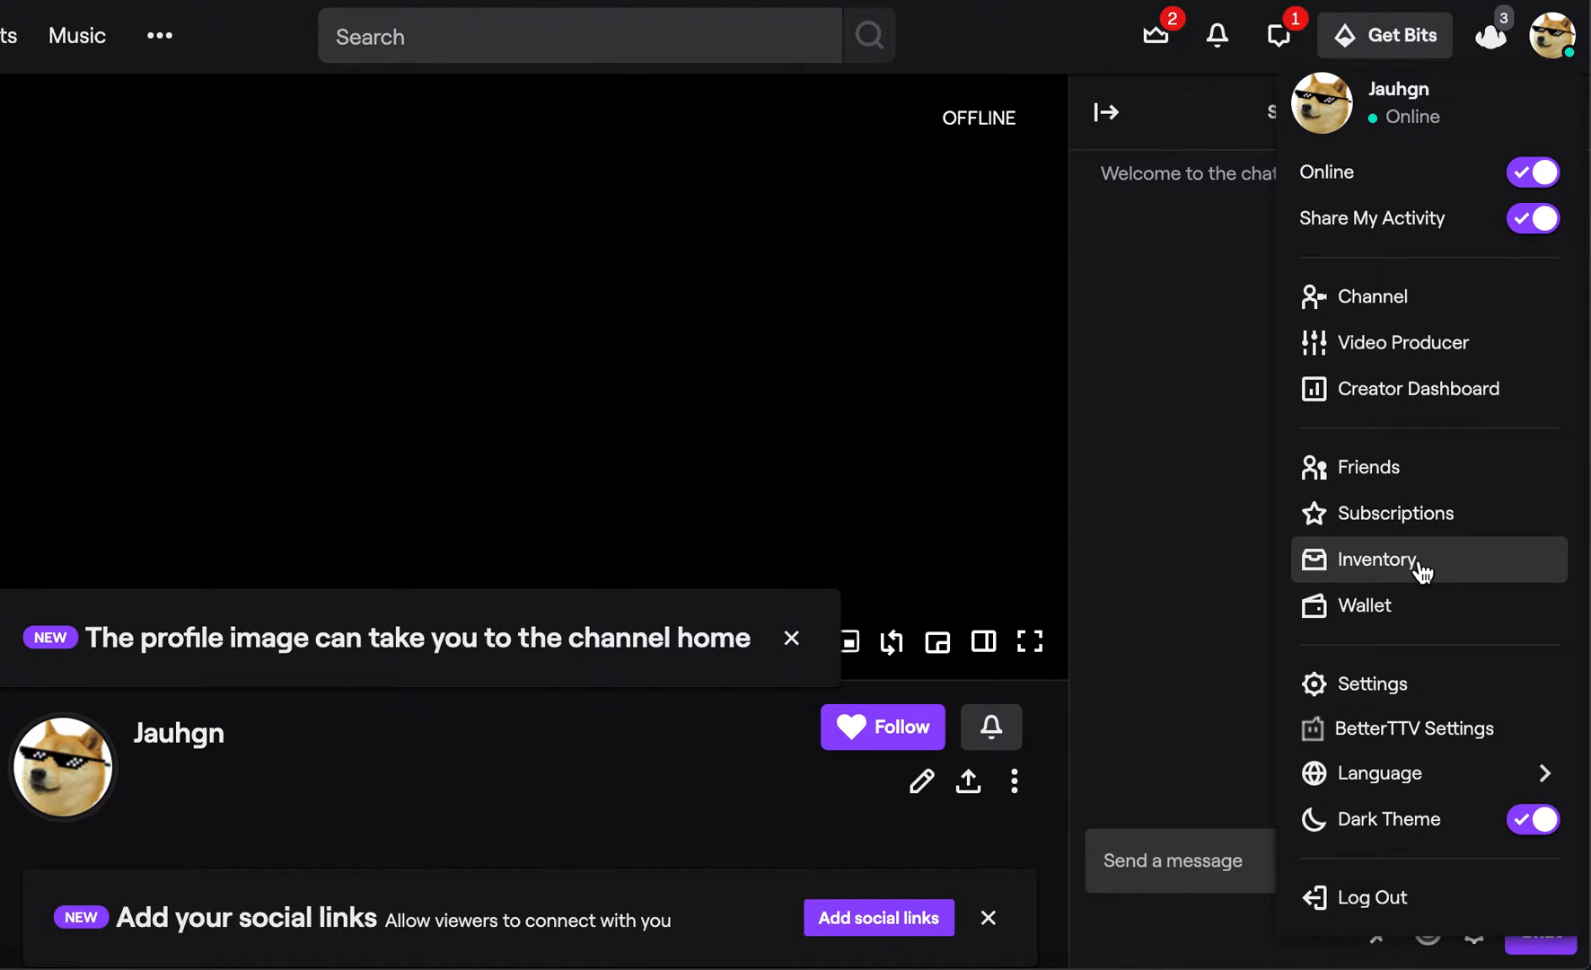
Step: Open the BetterTTV Settings window from the account menu
click(1413, 729)
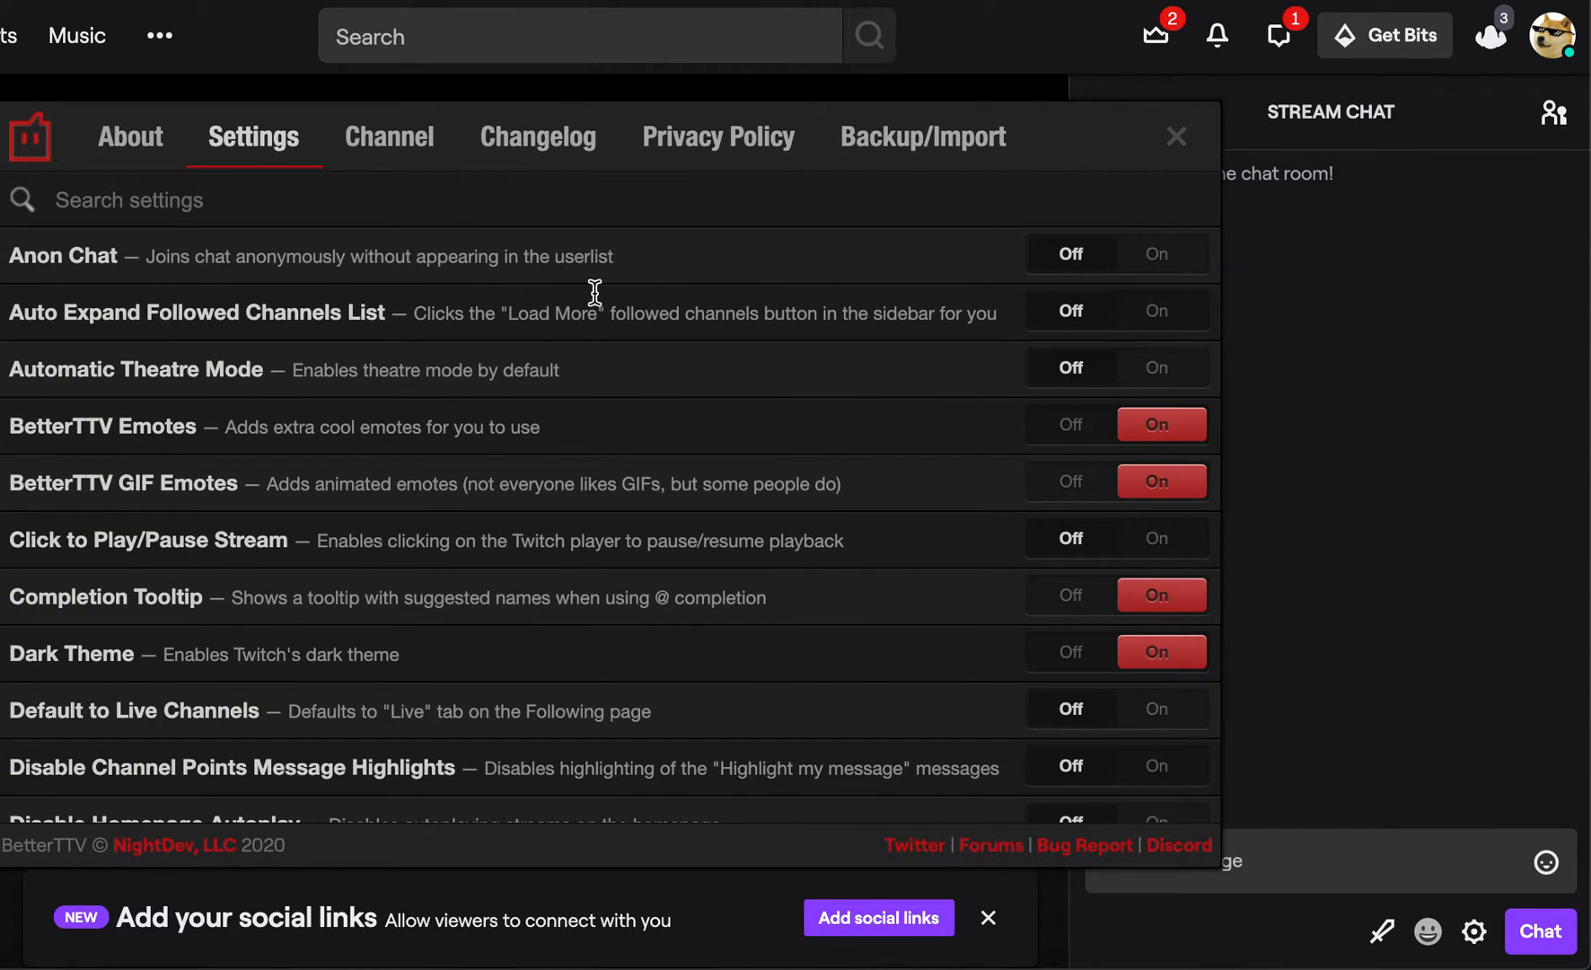
mouse_move(875, 570)
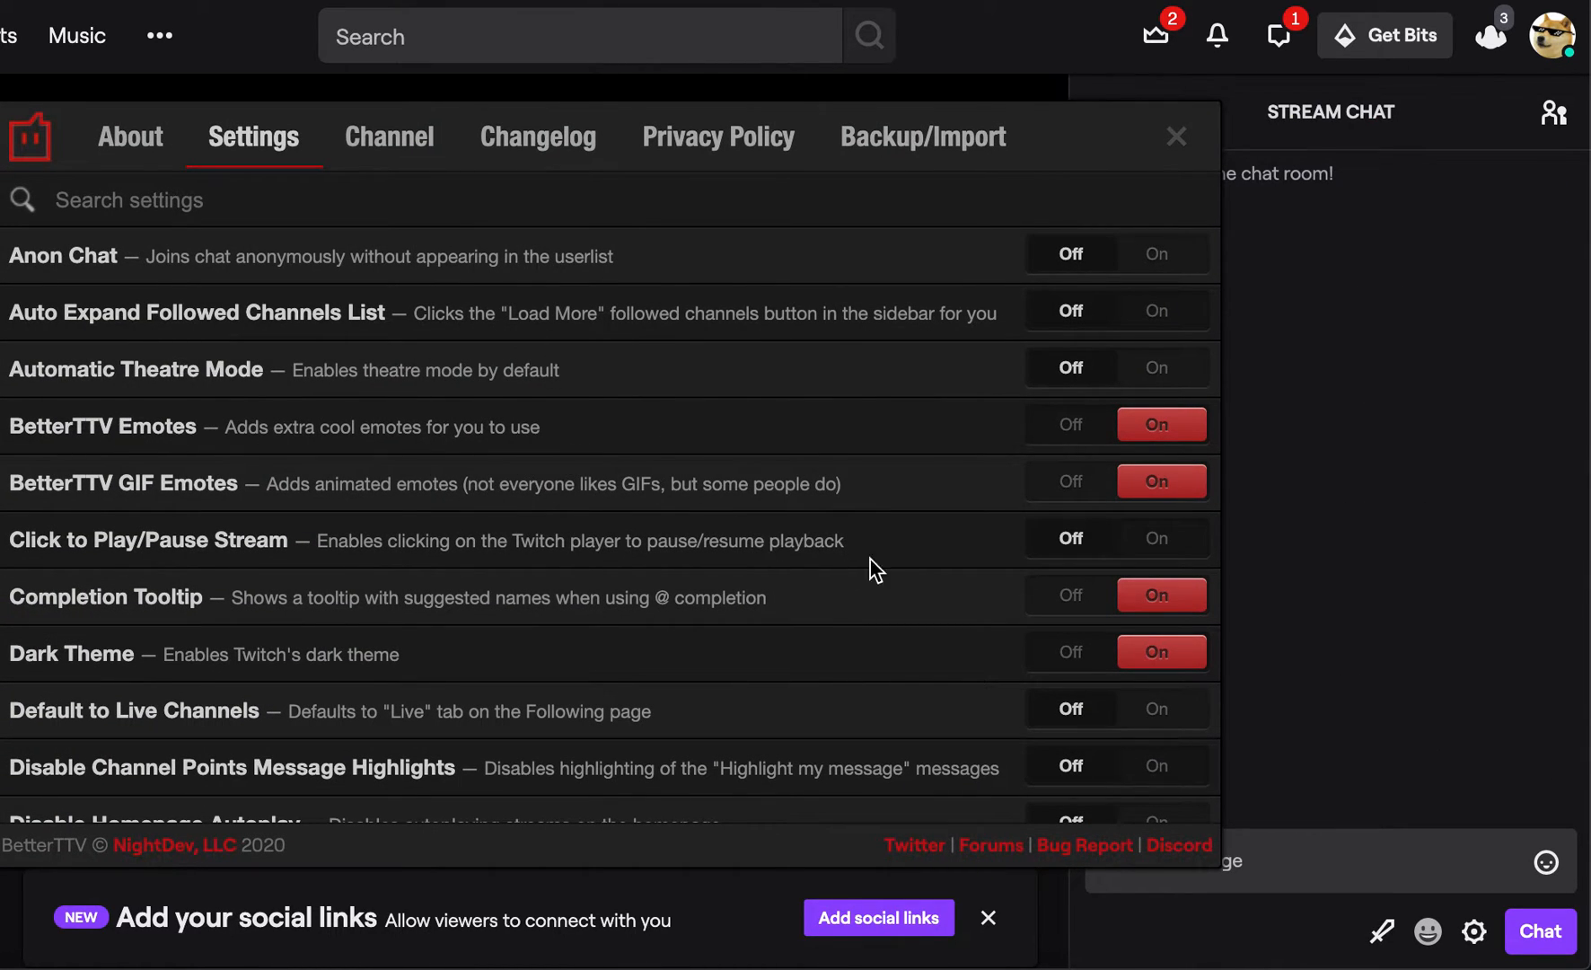
mouse_move(252, 477)
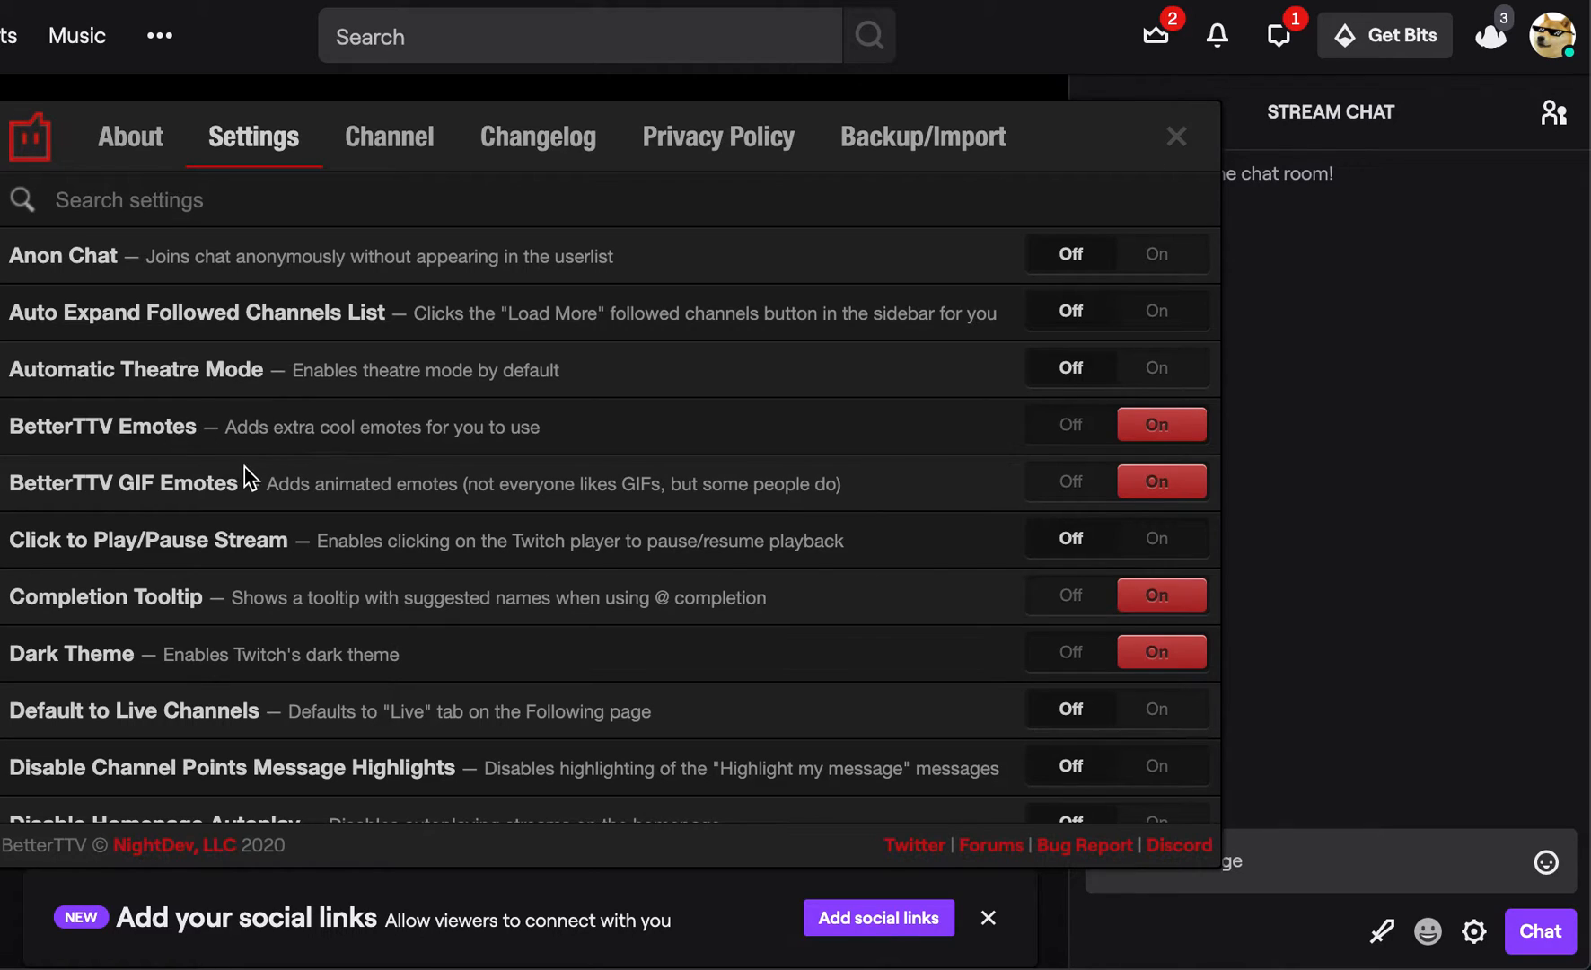
mouse_move(322, 641)
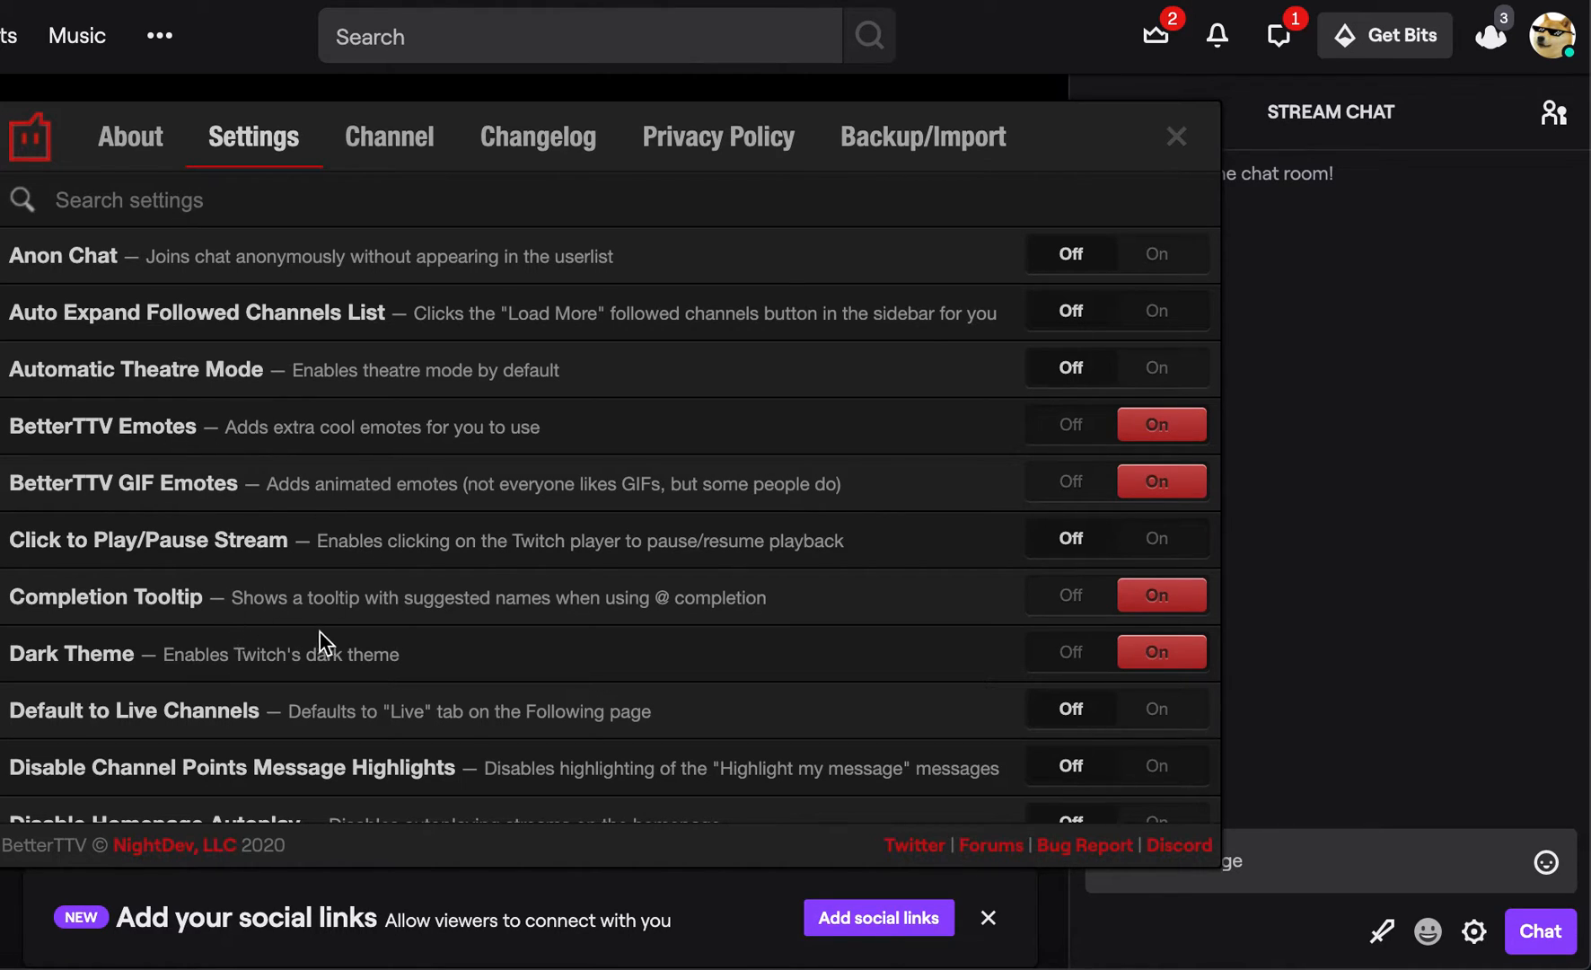
Step: Load BetterTTV's Channel Emotes page, showing no channel emotes and 15 shared emotes
click(389, 136)
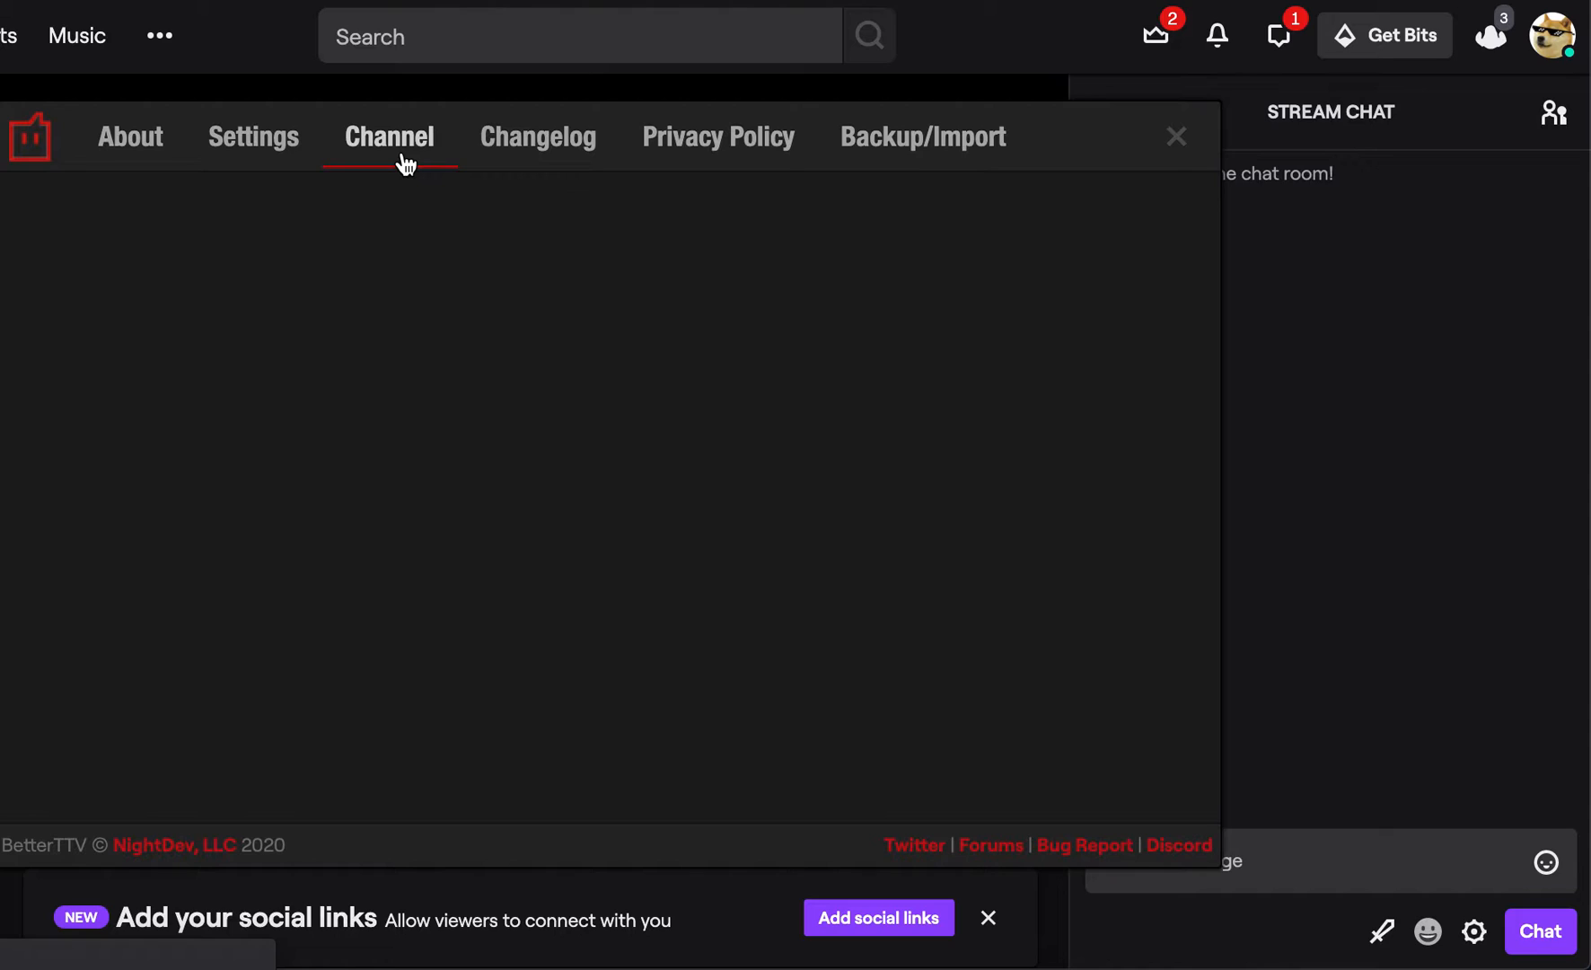
click(388, 135)
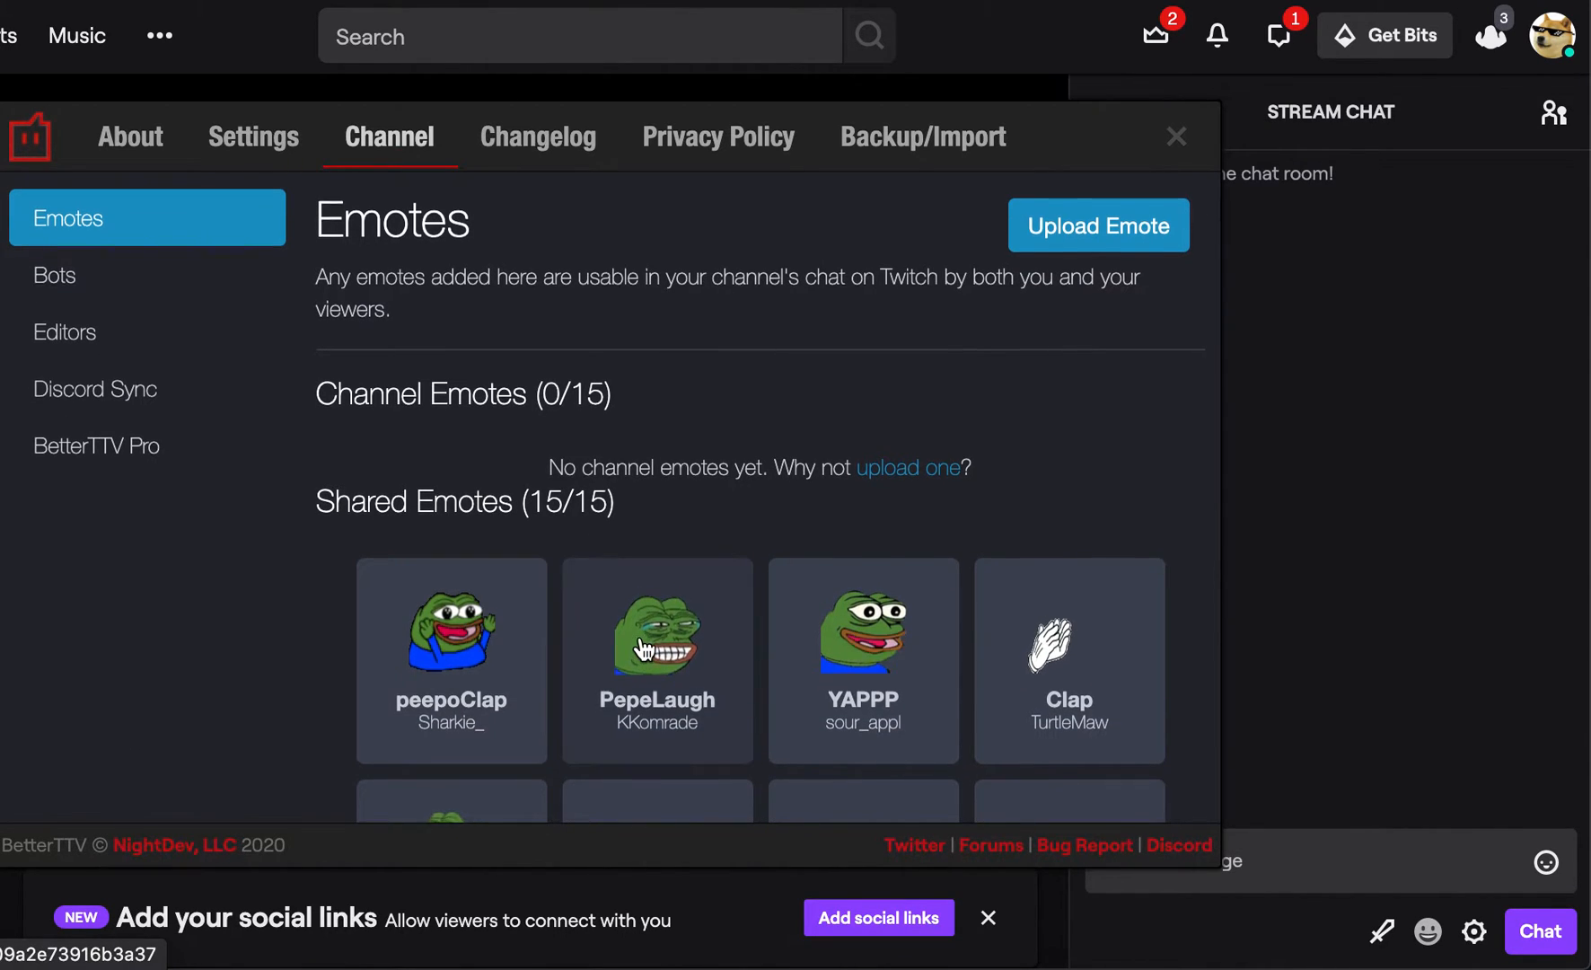
scroll(down, 3)
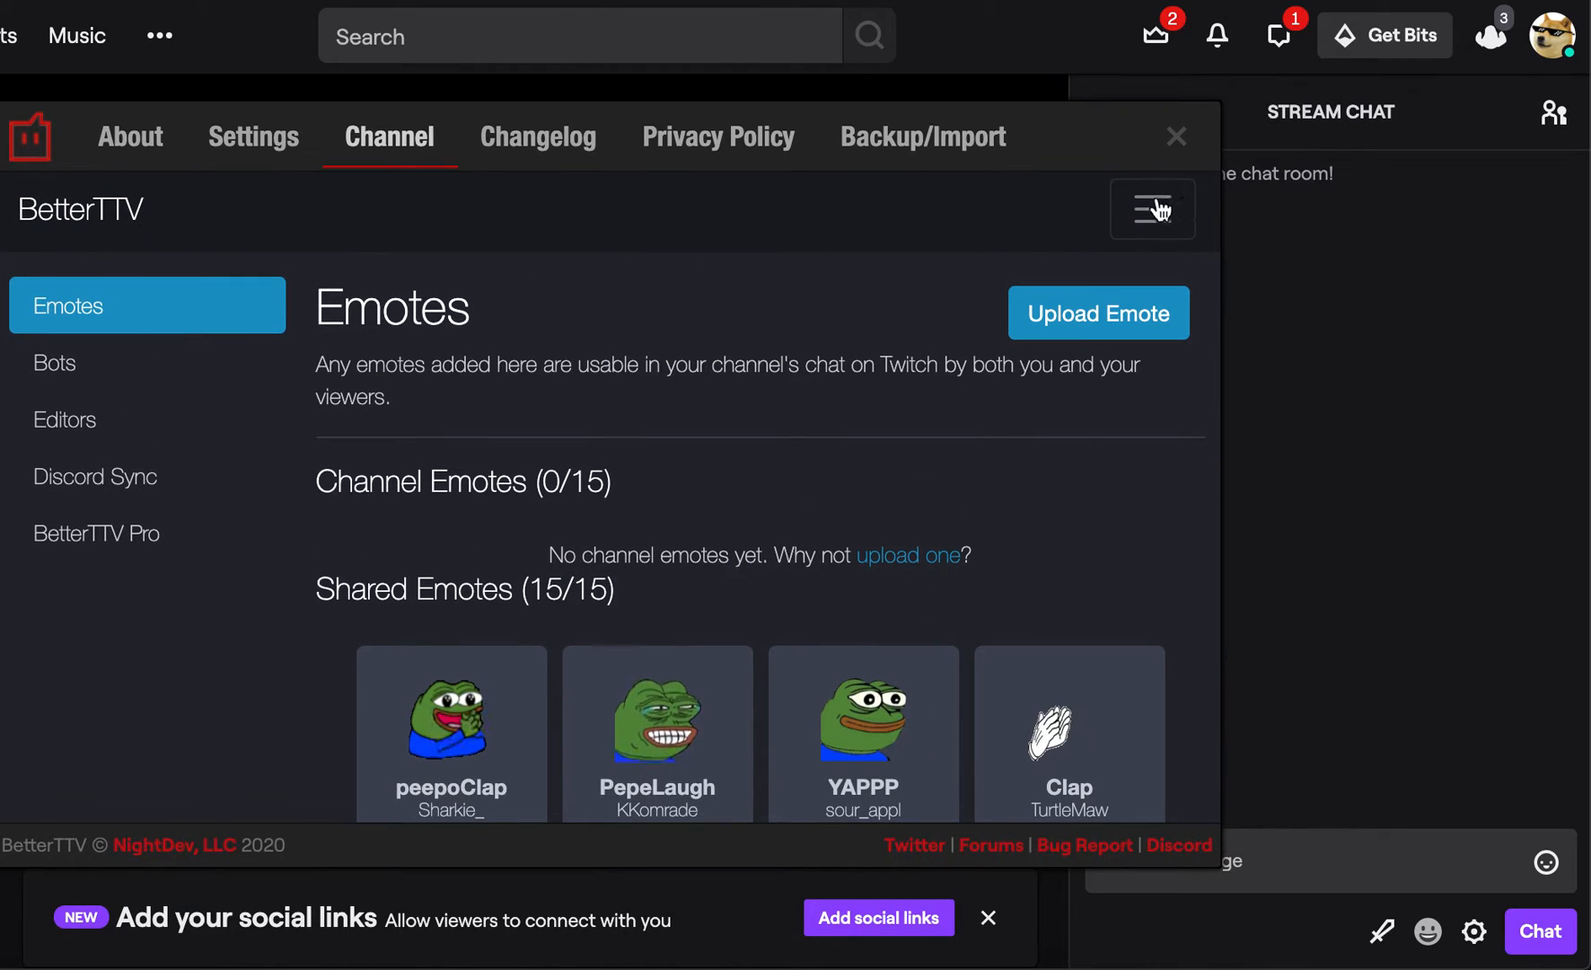
click(1152, 209)
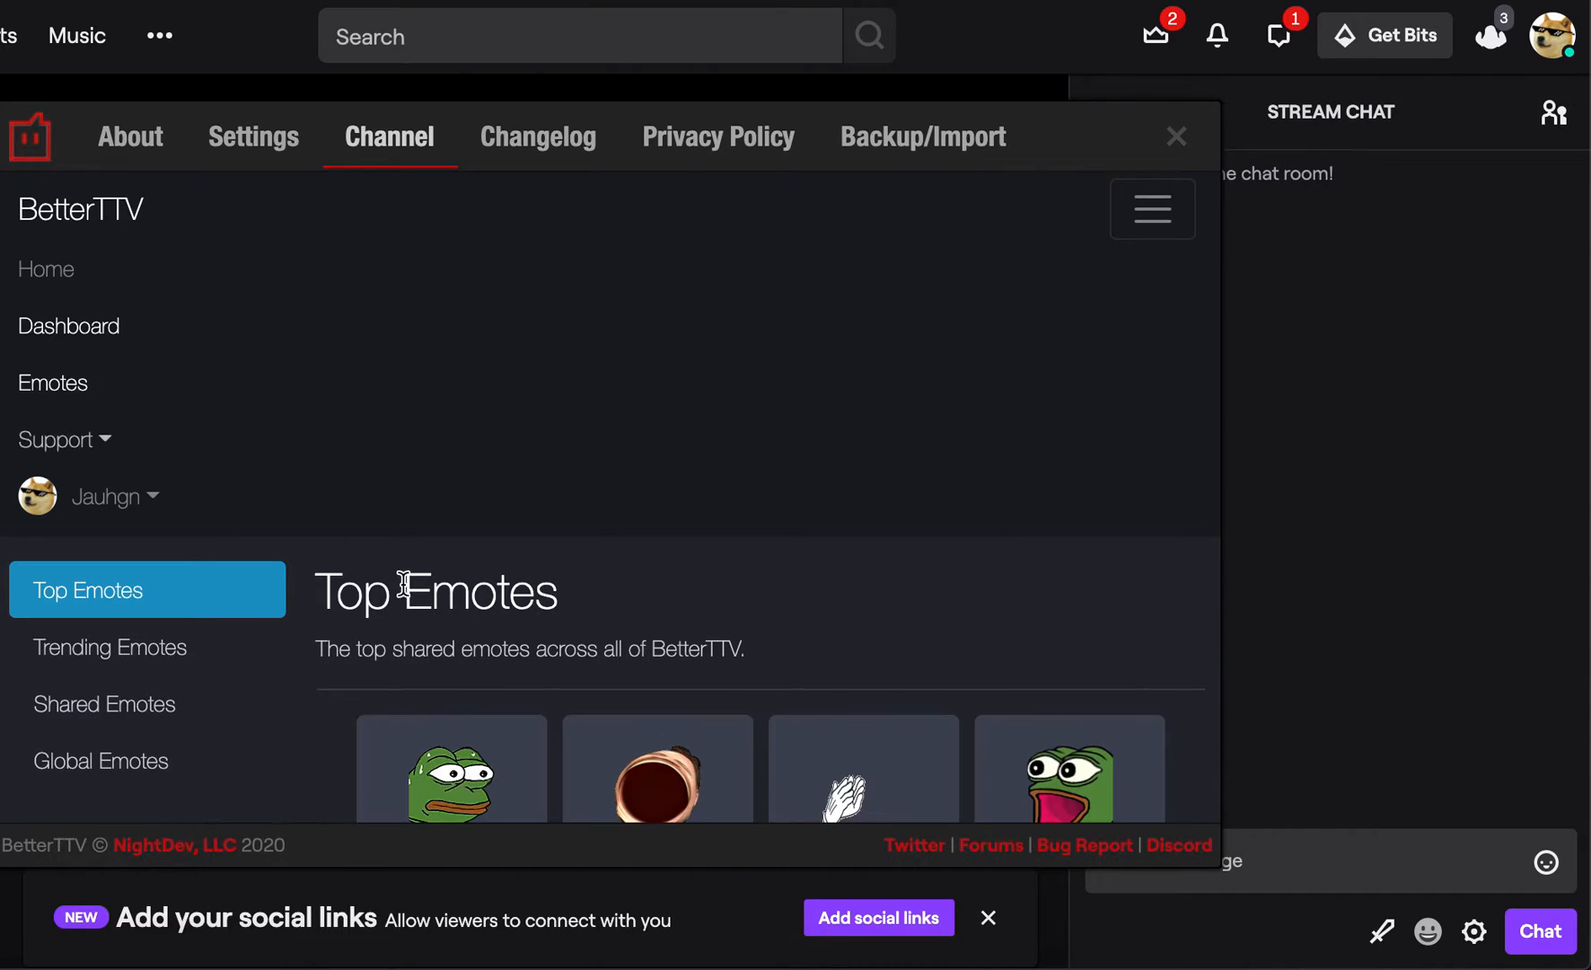
scroll(down, 3)
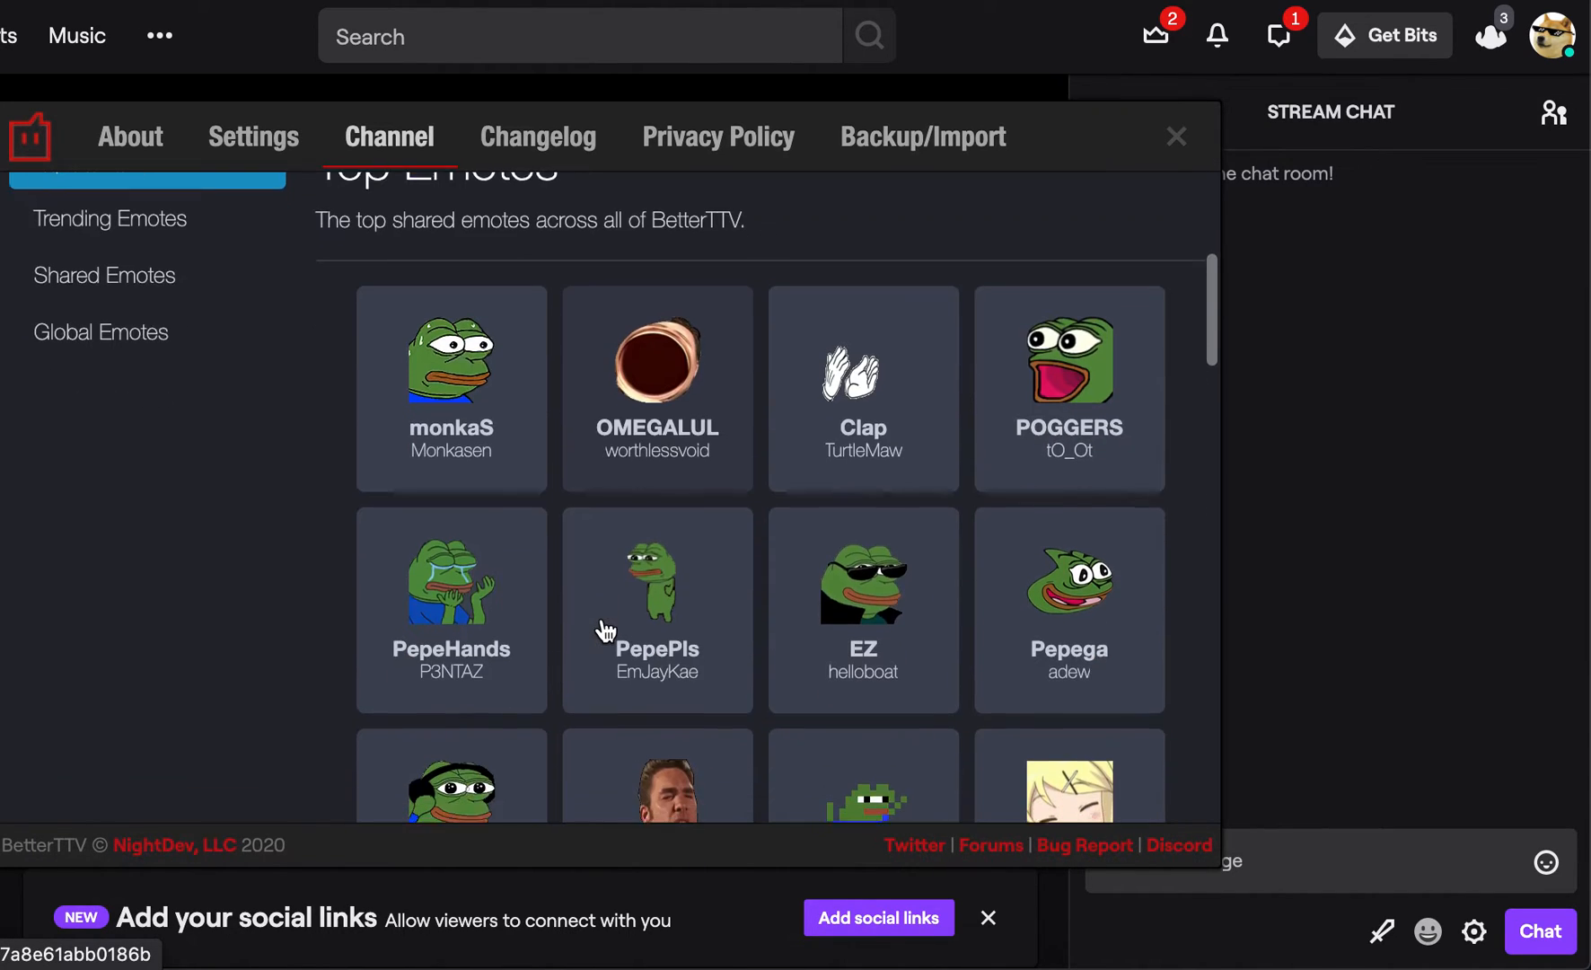
scroll(down, 3)
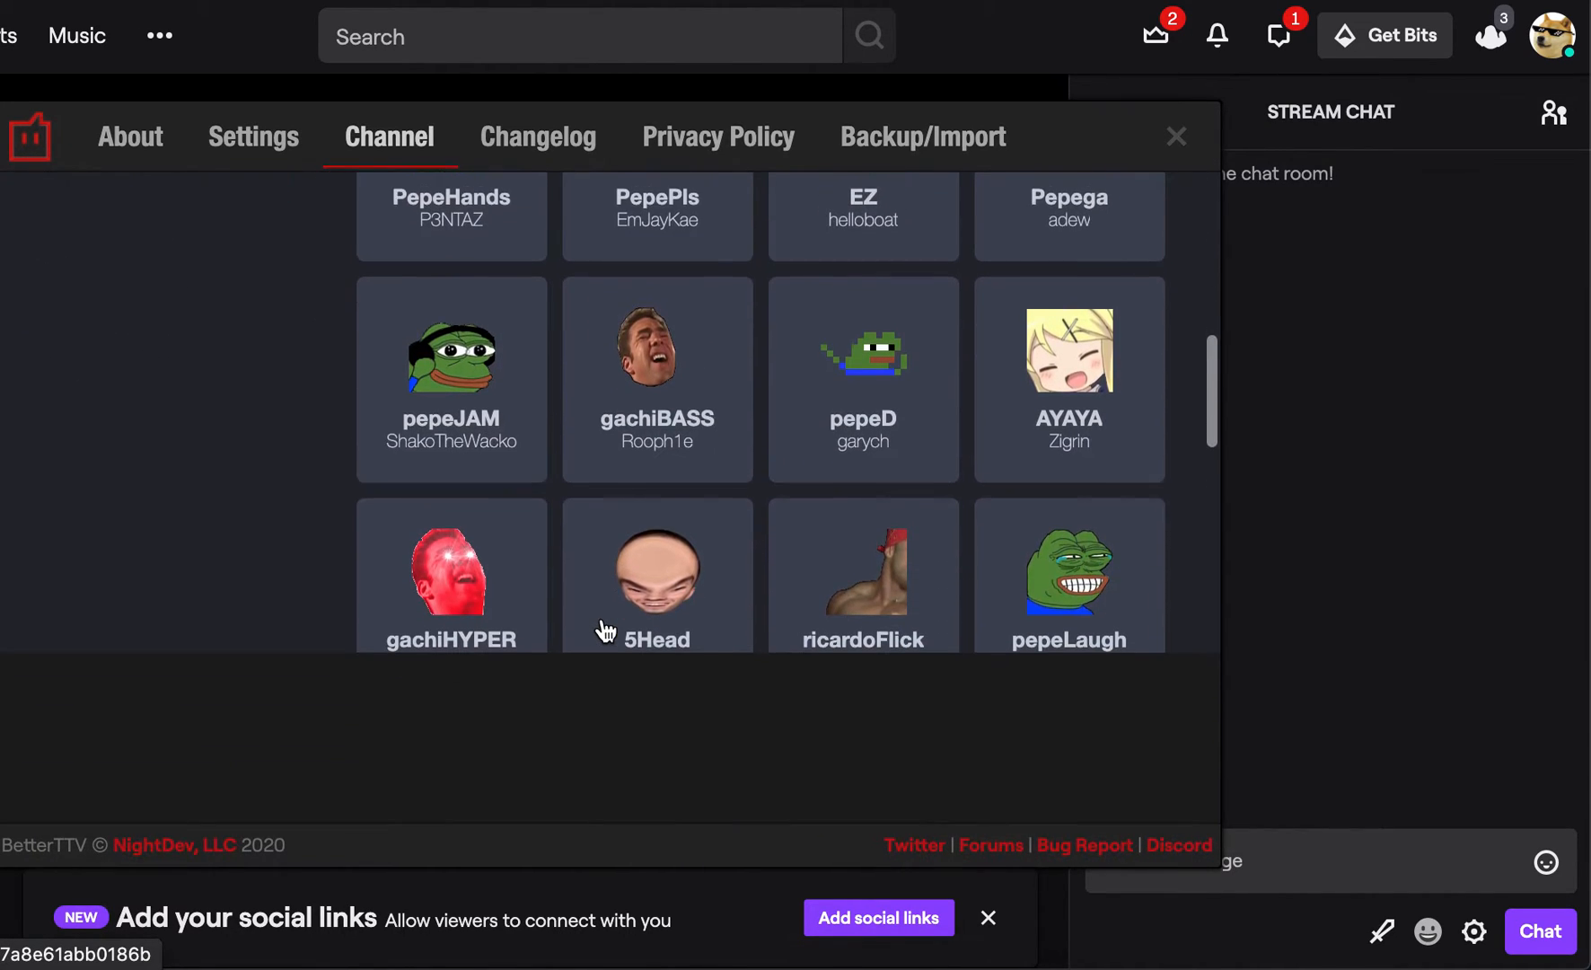
scroll(down, 3)
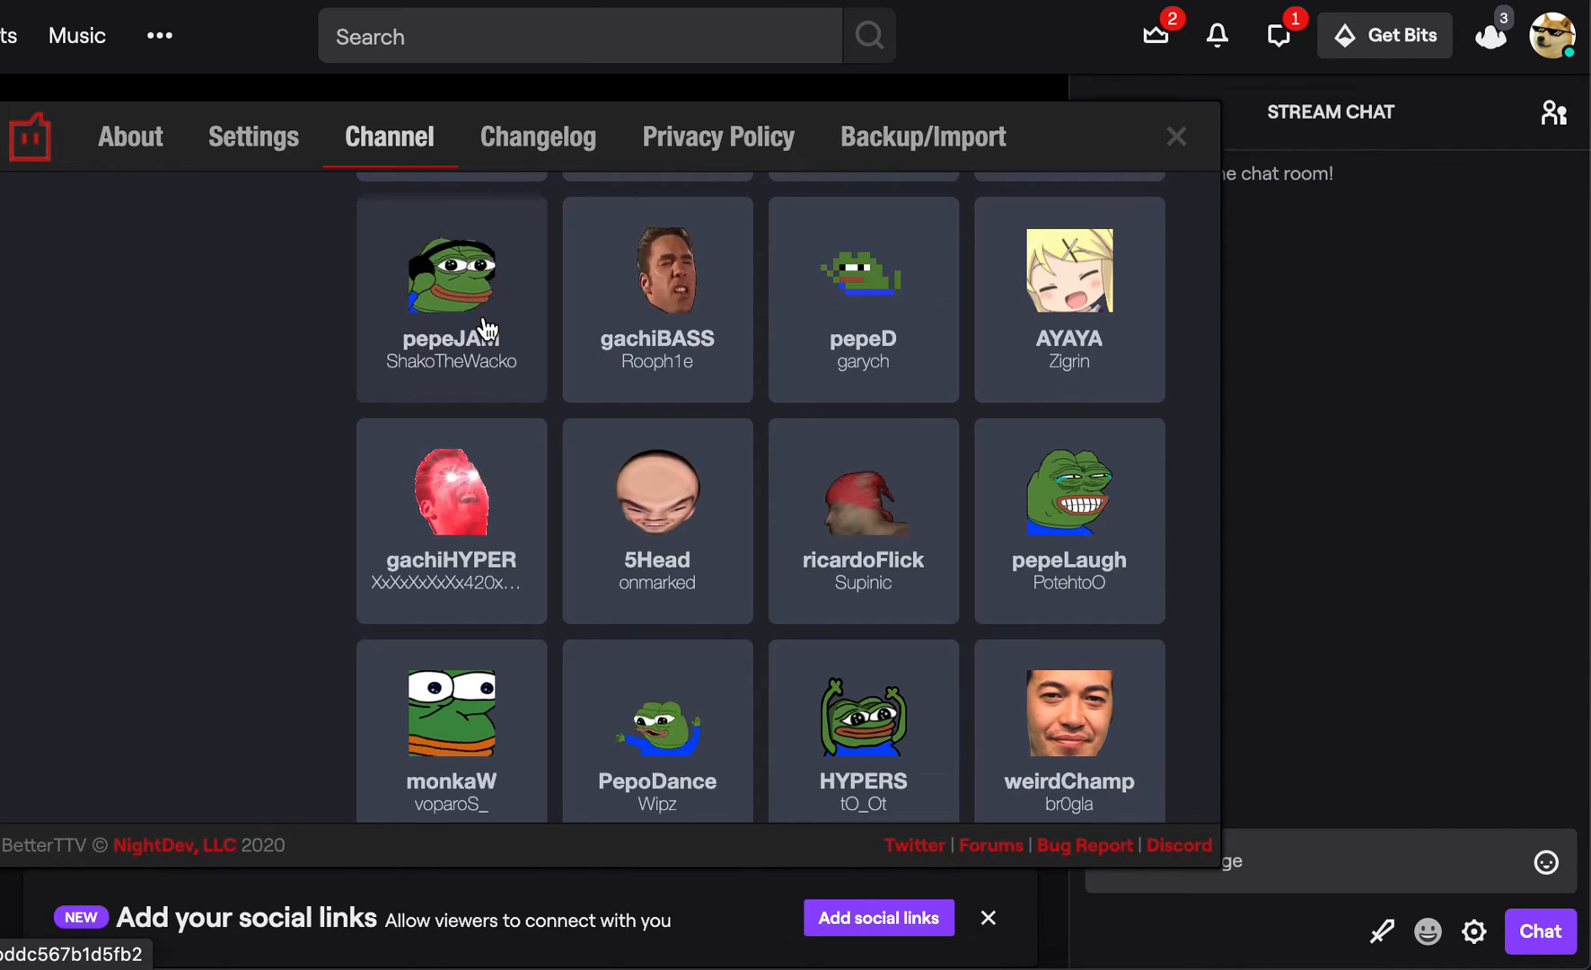
click(451, 274)
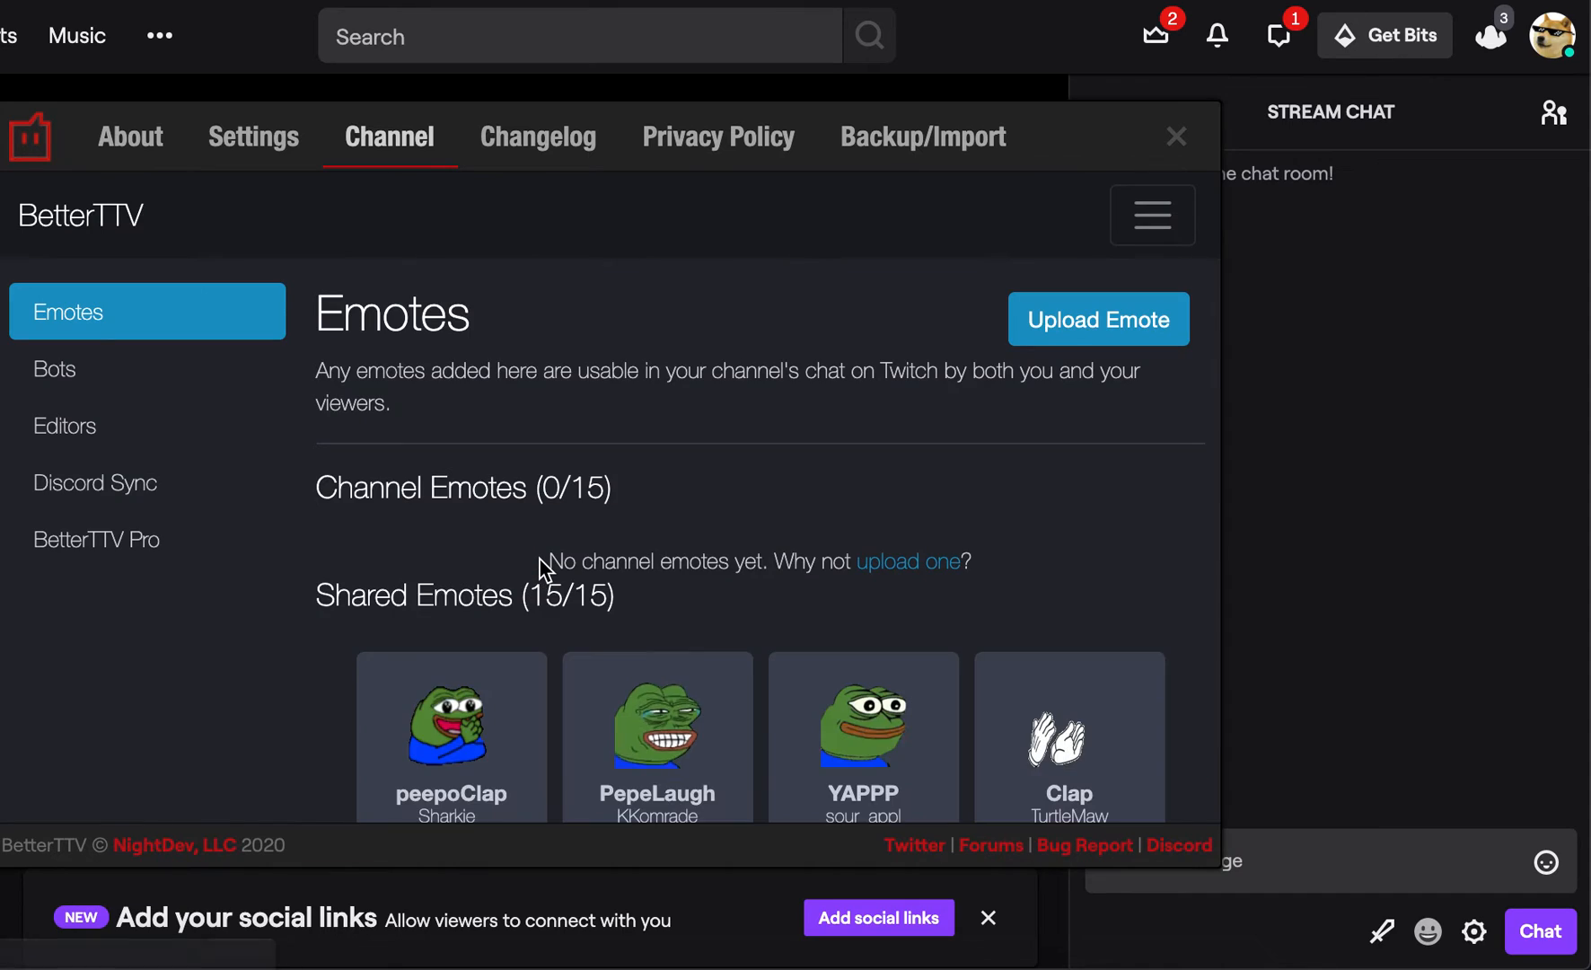
scroll(down, 3)
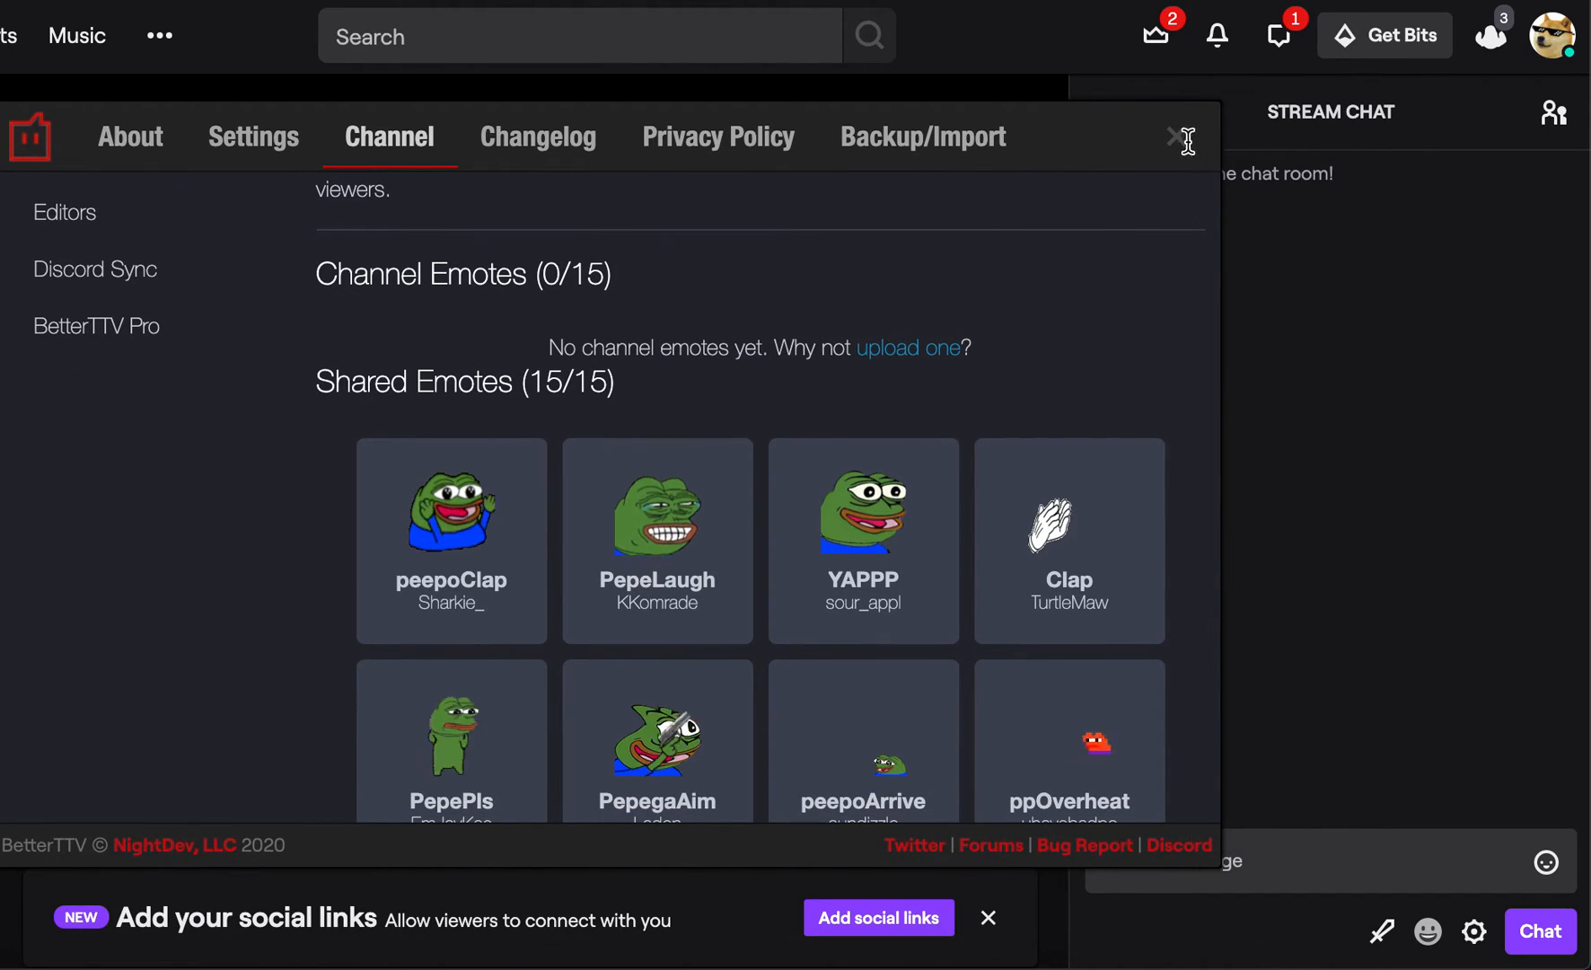
Step: Send a chat message containing the 'peepo' green frog emote
click(1179, 137)
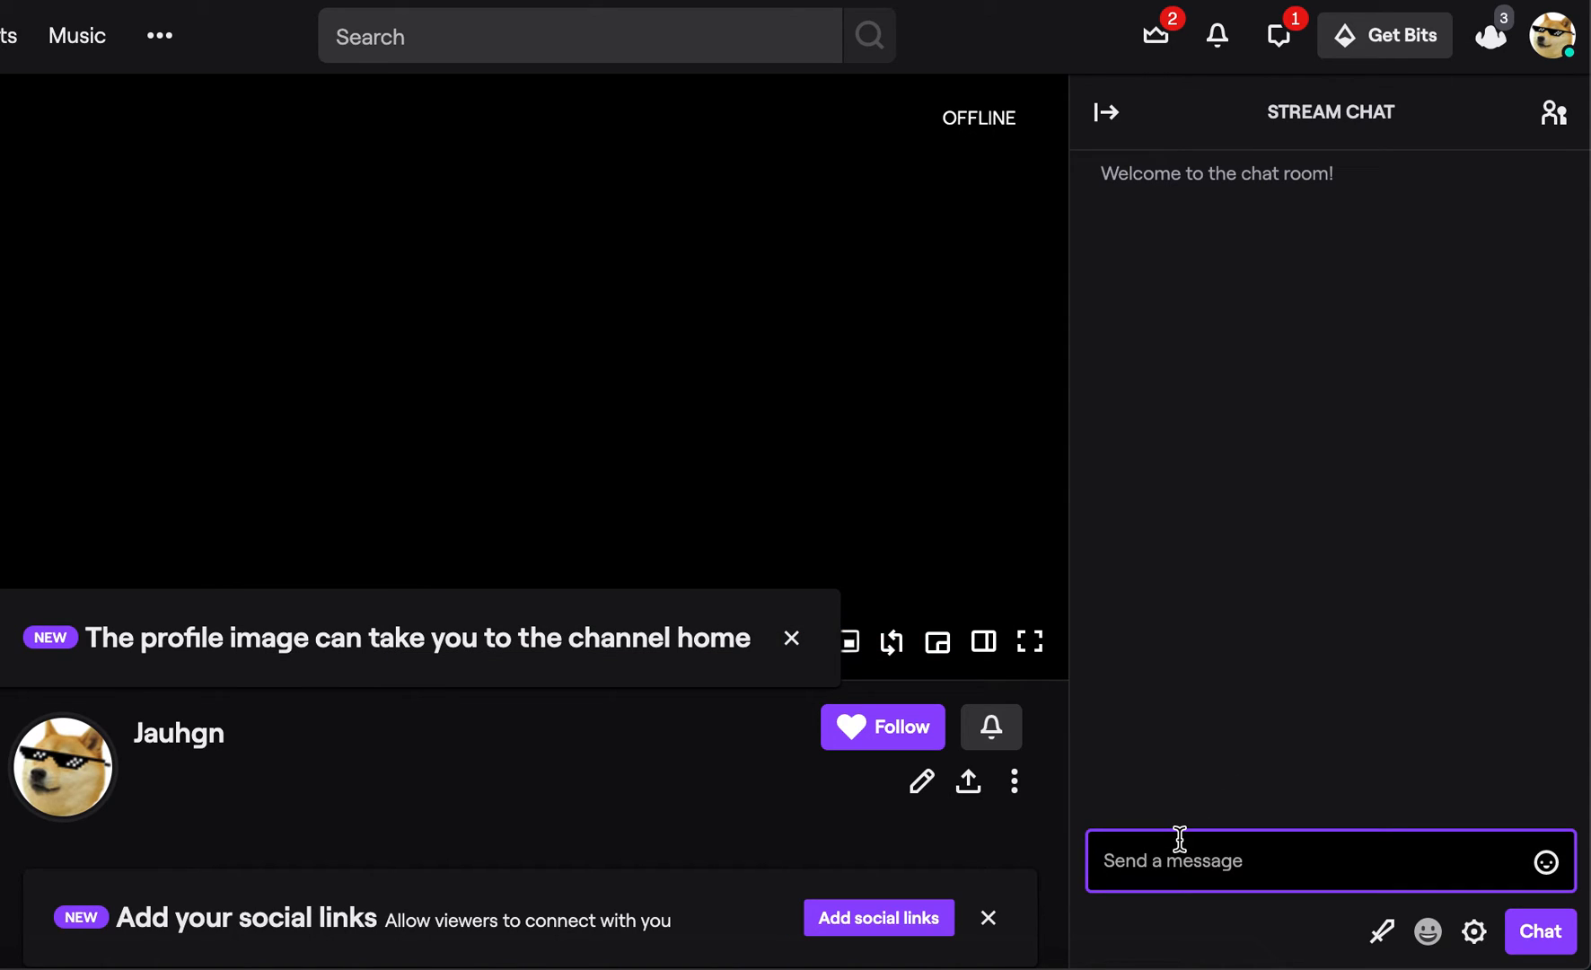
text(peepo)
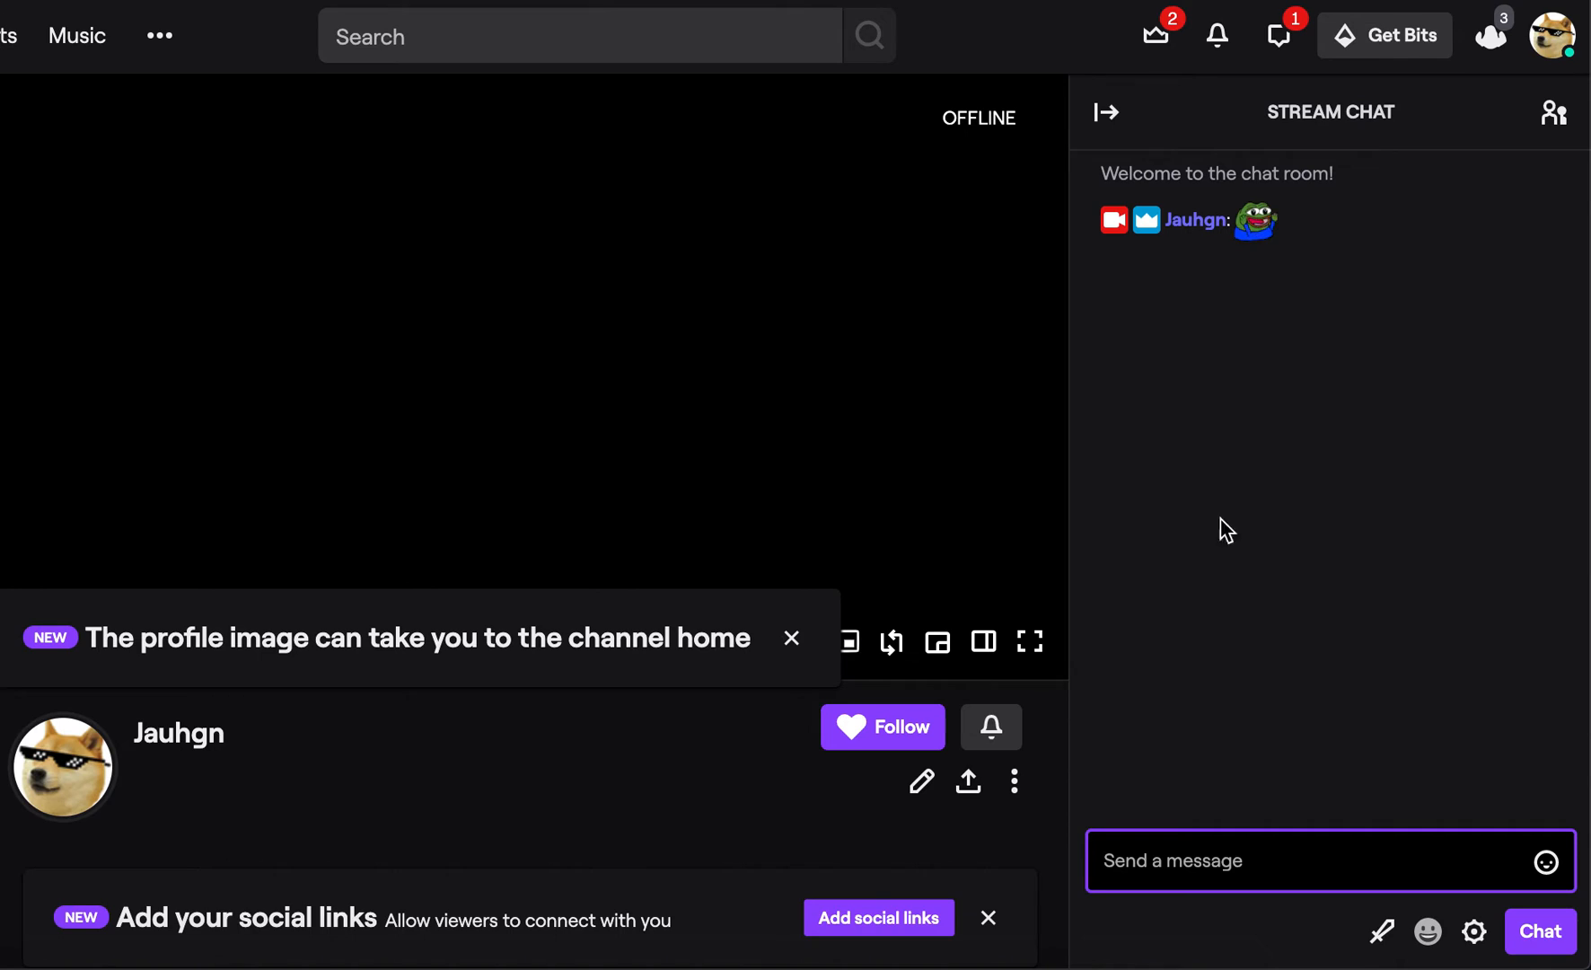
mouse_move(1255, 221)
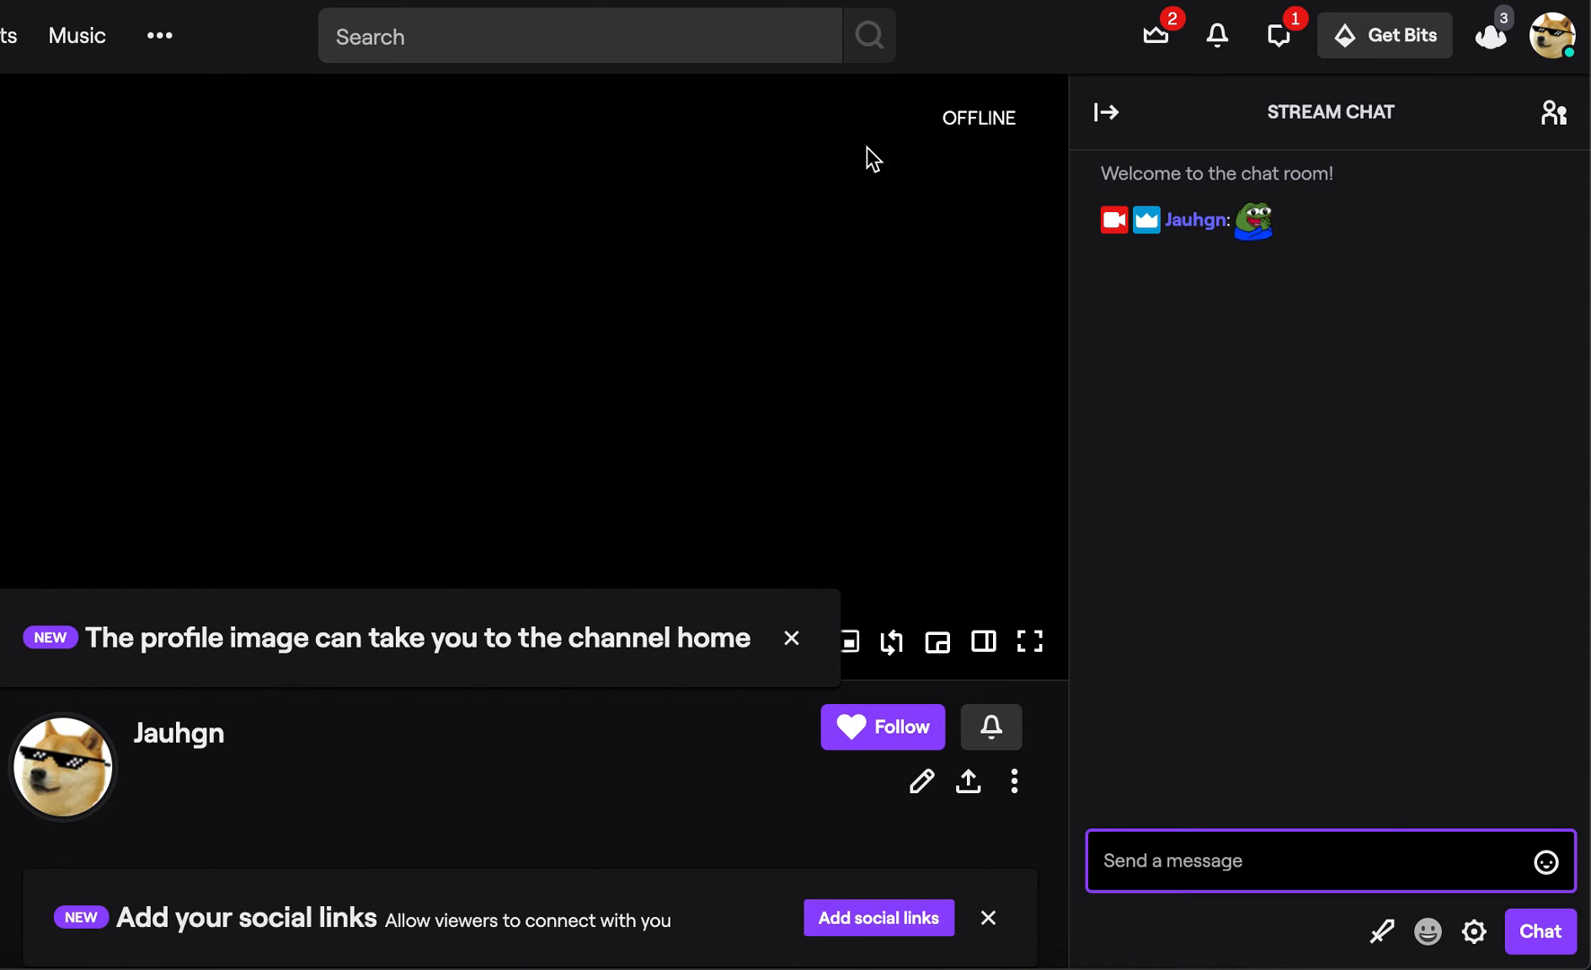
mouse_move(840, 322)
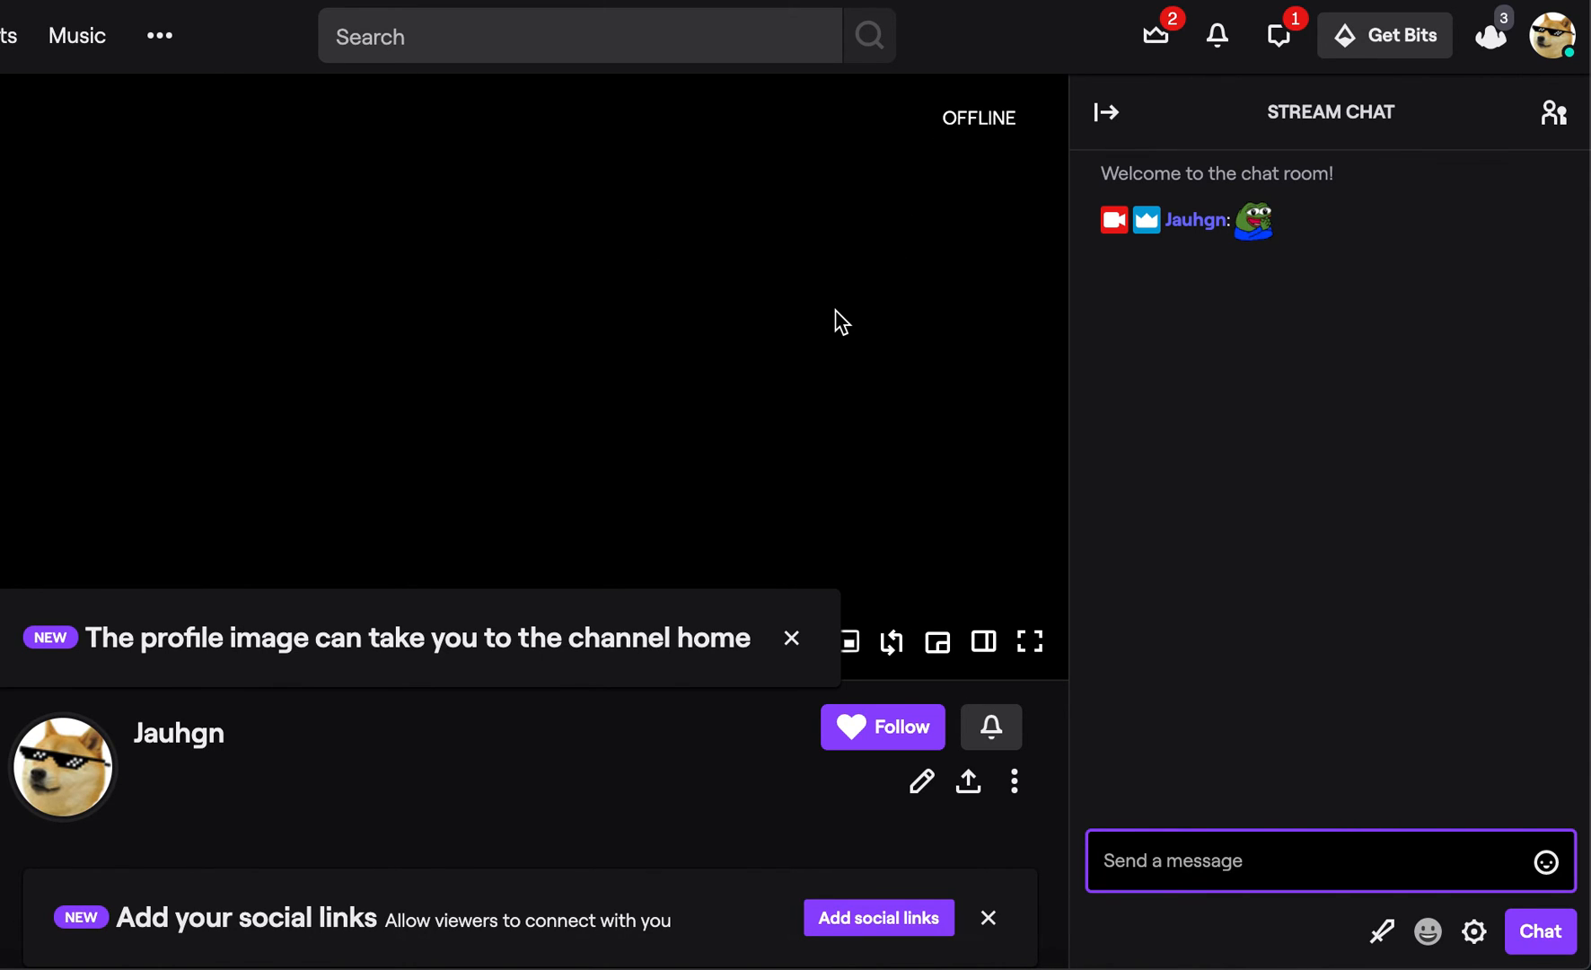